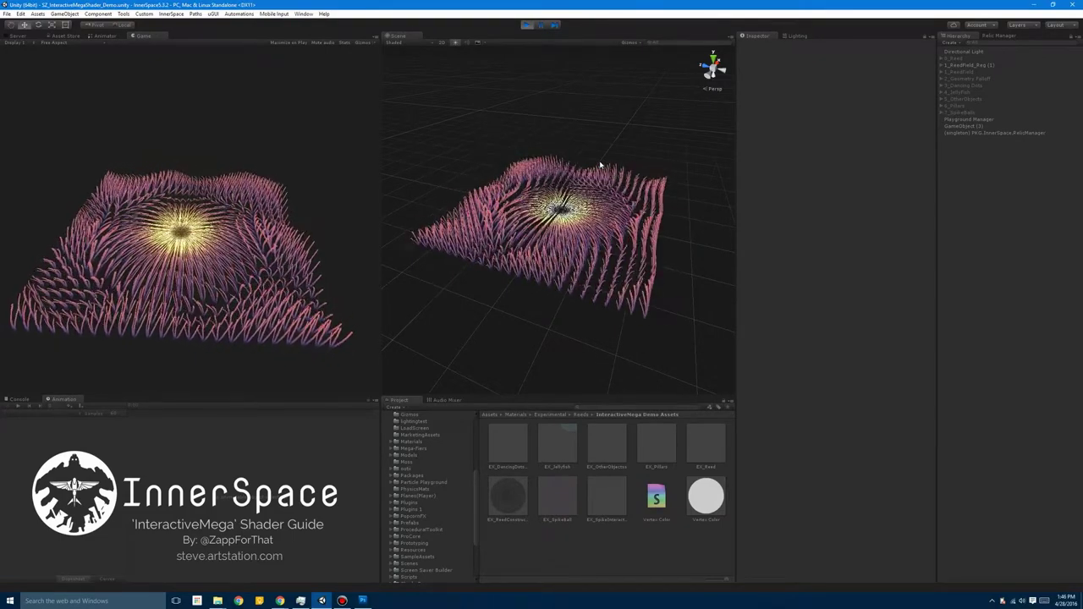
Open the second reed's EX_ReedConstruction material settings
left_click(505, 499)
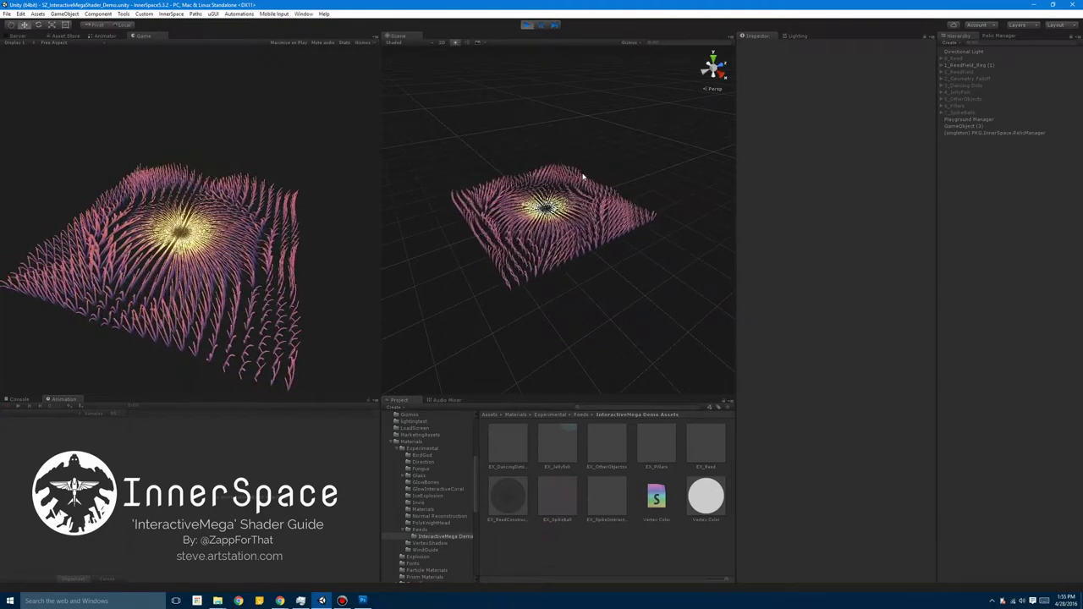
left_click(706, 442)
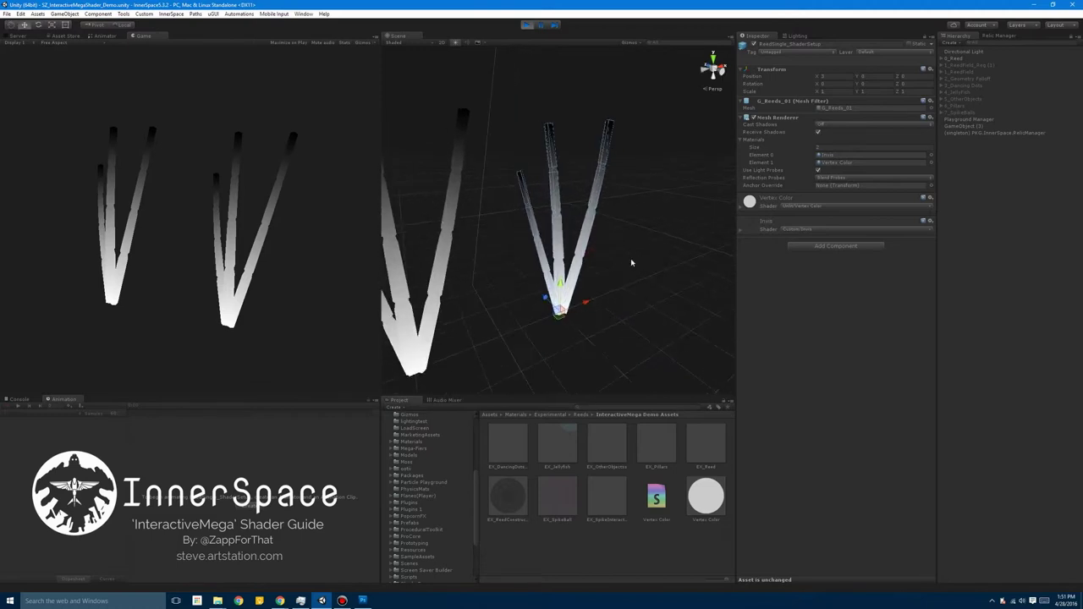
mouse_move(660, 198)
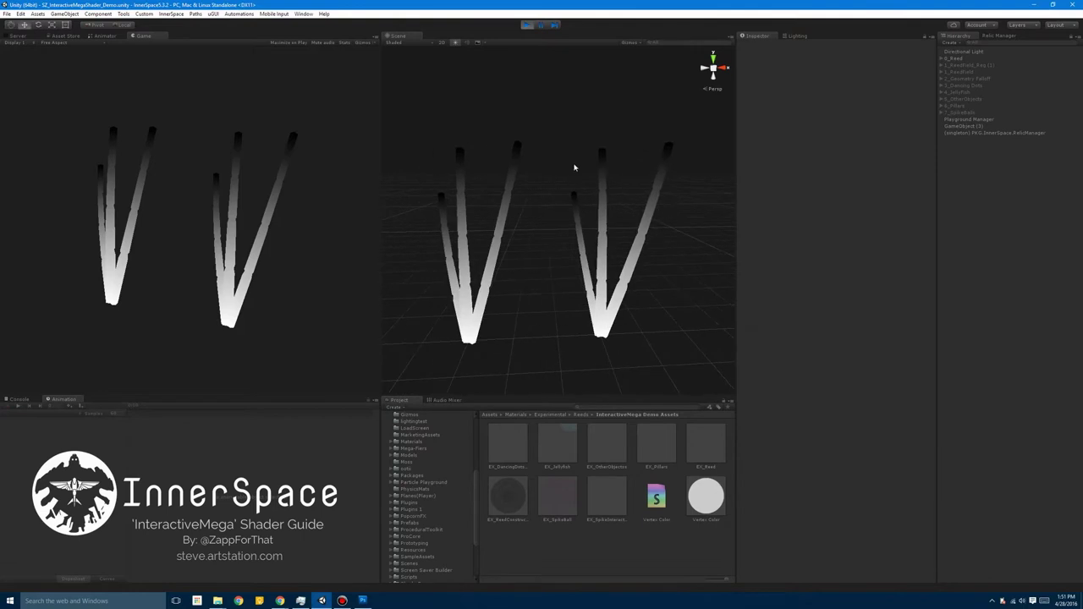
mouse_move(603, 339)
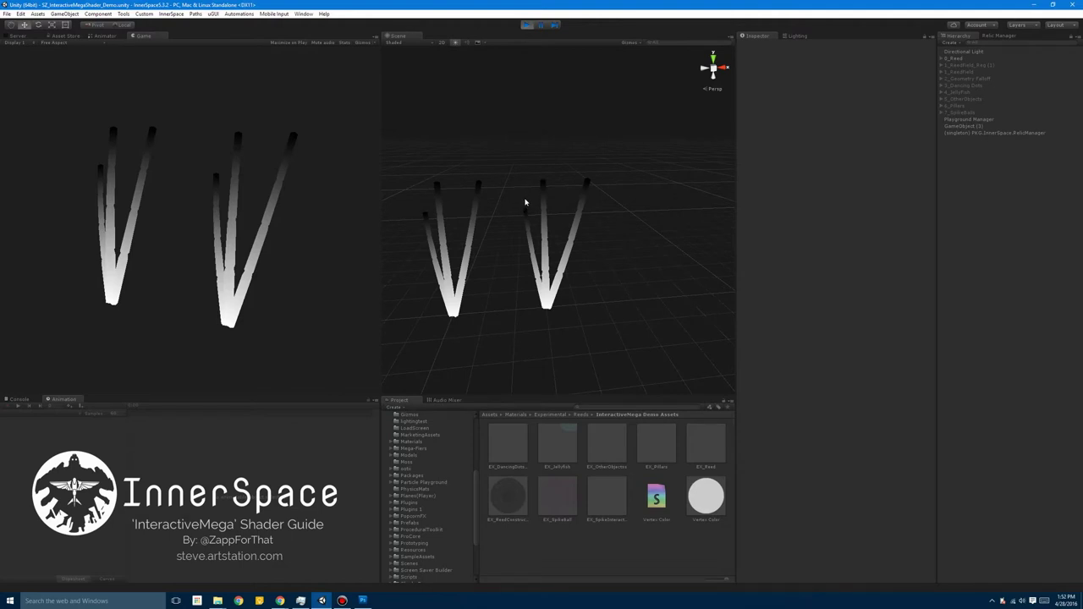
mouse_move(624, 259)
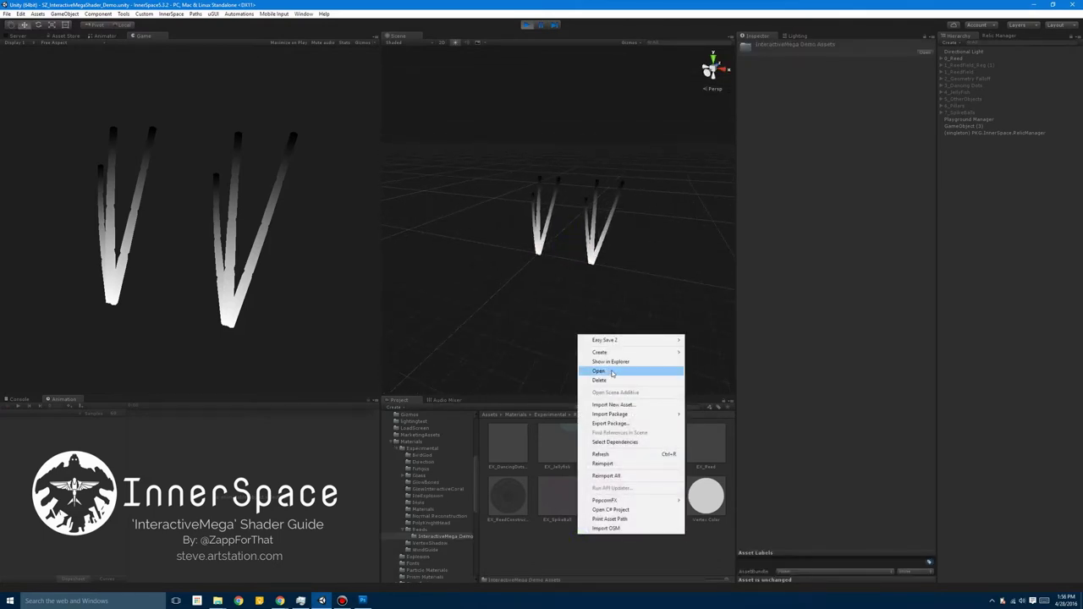
mouse_move(597, 350)
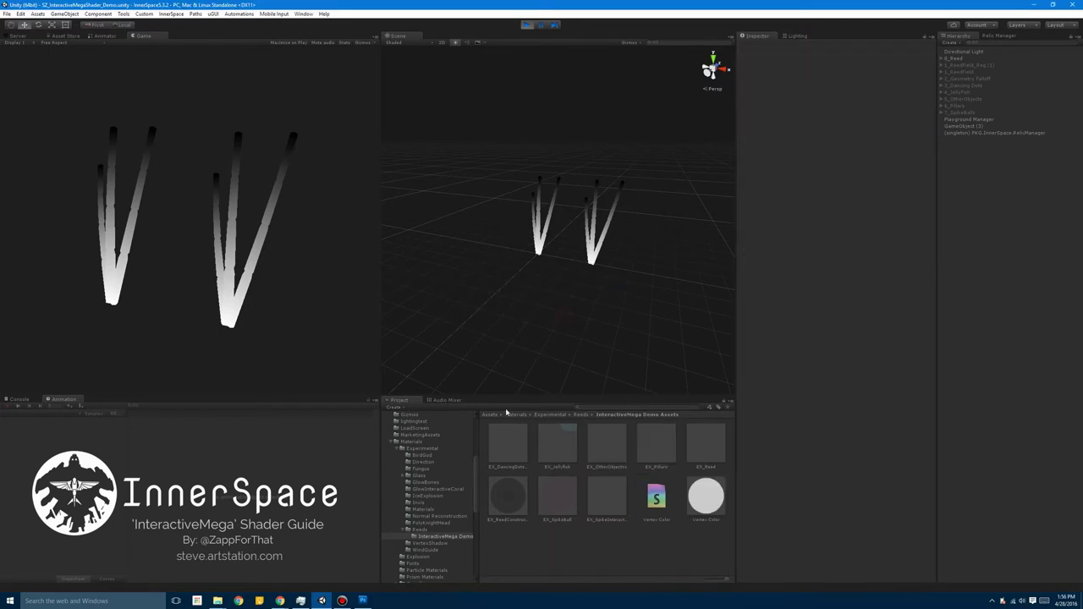
left_click(507, 497)
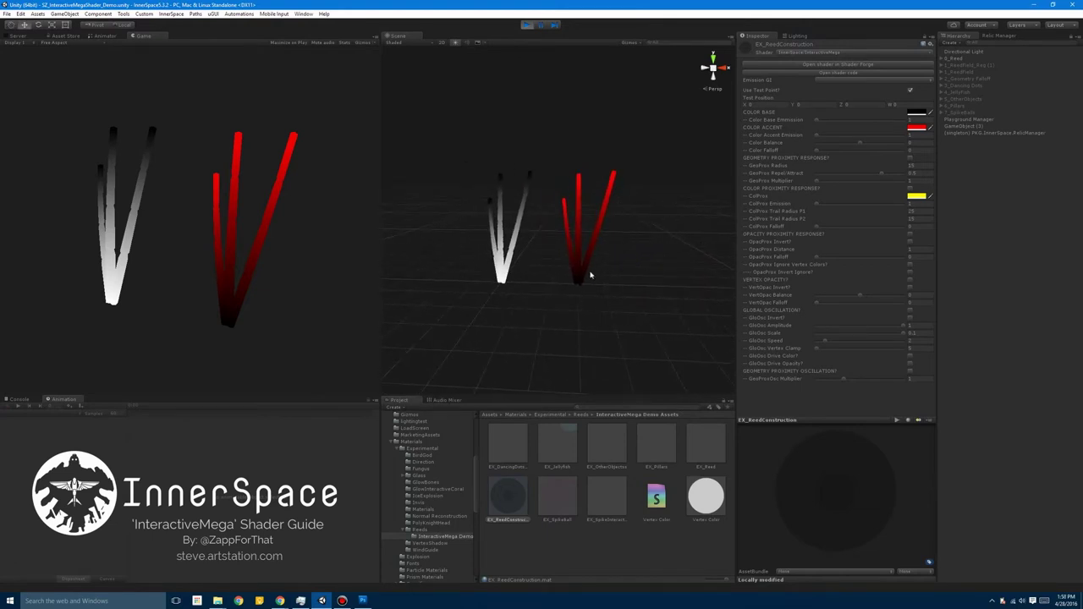
mouse_move(521, 159)
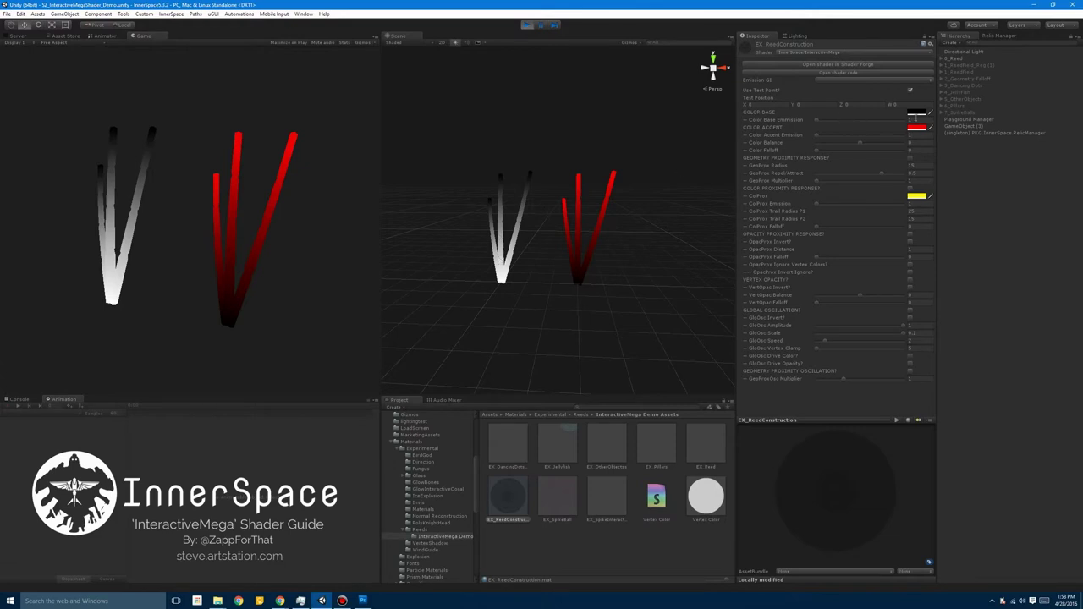
Give the reed a purple base colour and red accent, with a sharpened colour split
left_click(908, 113)
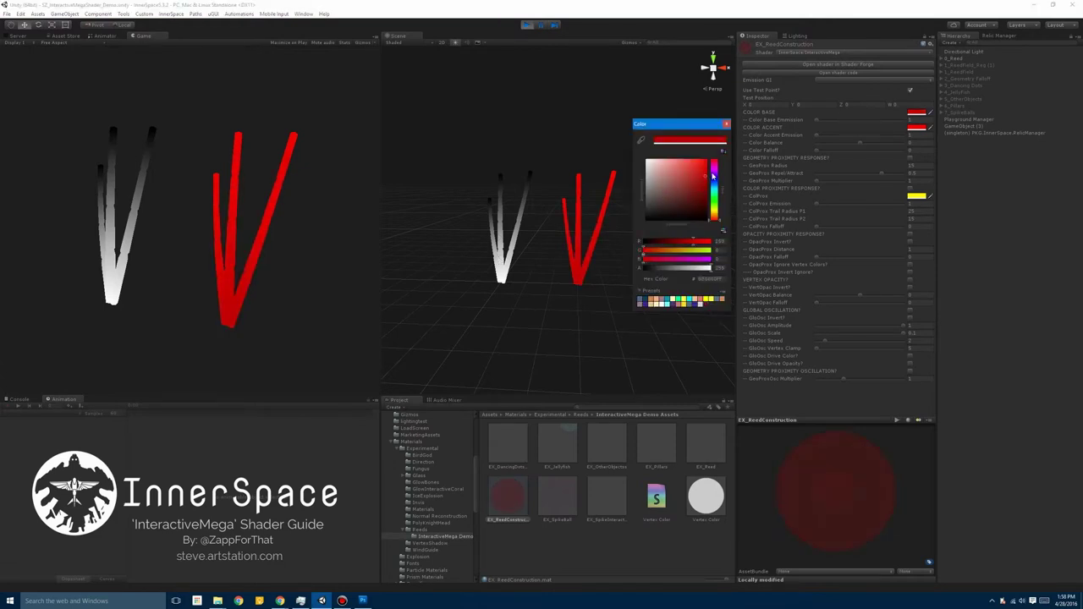
left_click(714, 173)
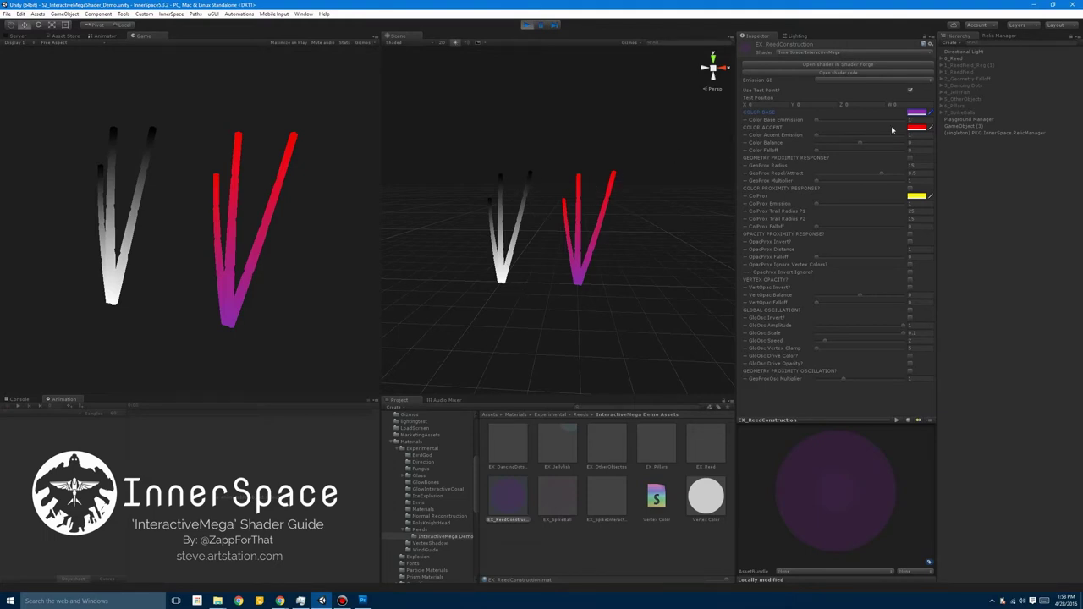
left_click(913, 128)
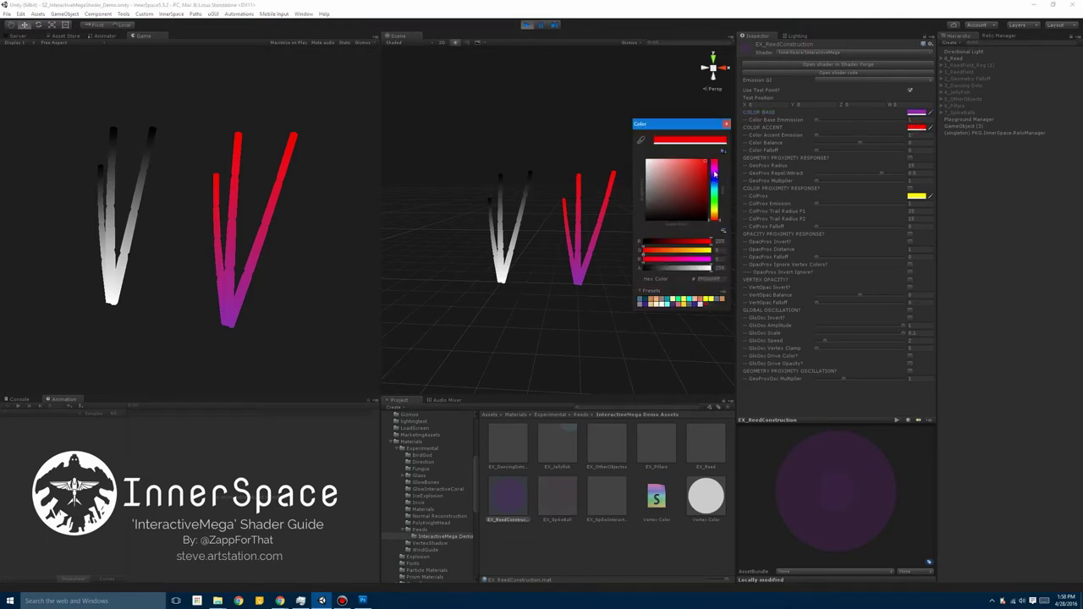
left_click(691, 165)
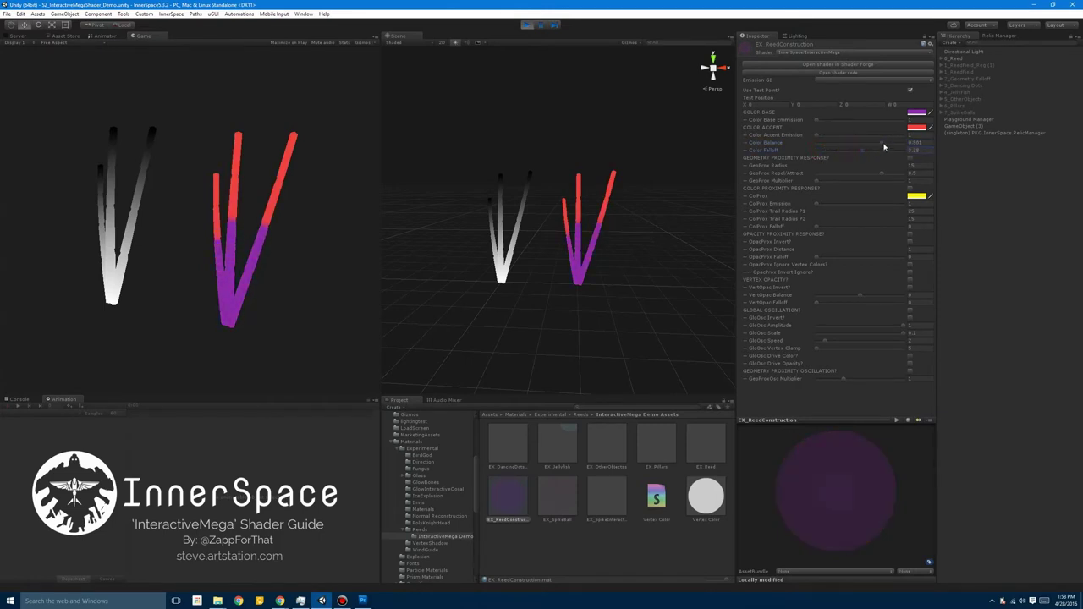
left_click_drag(885, 150, 850, 149)
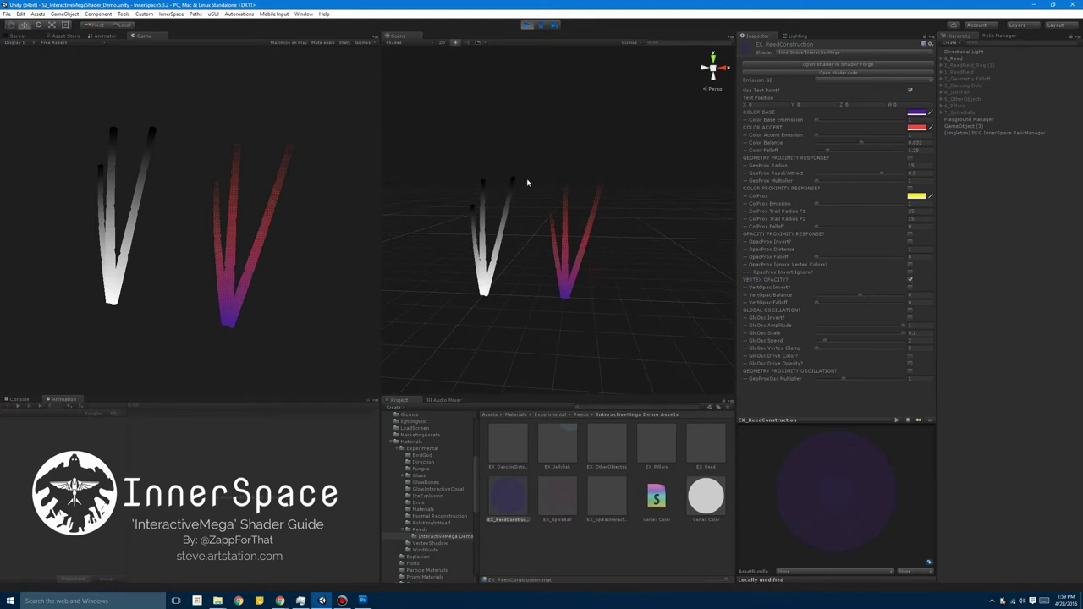
mouse_move(605, 176)
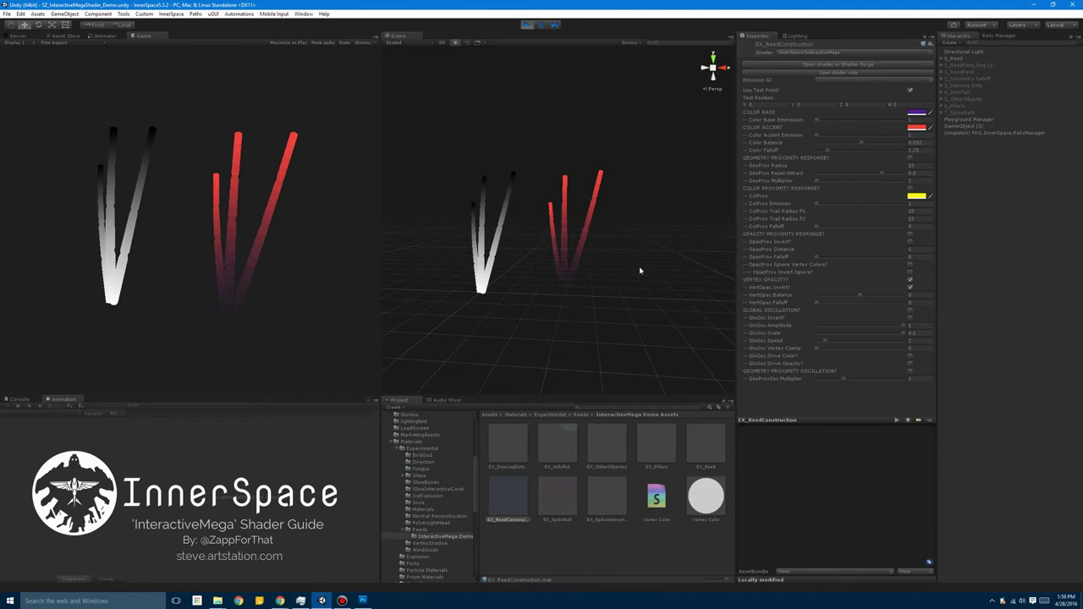
mouse_move(860, 298)
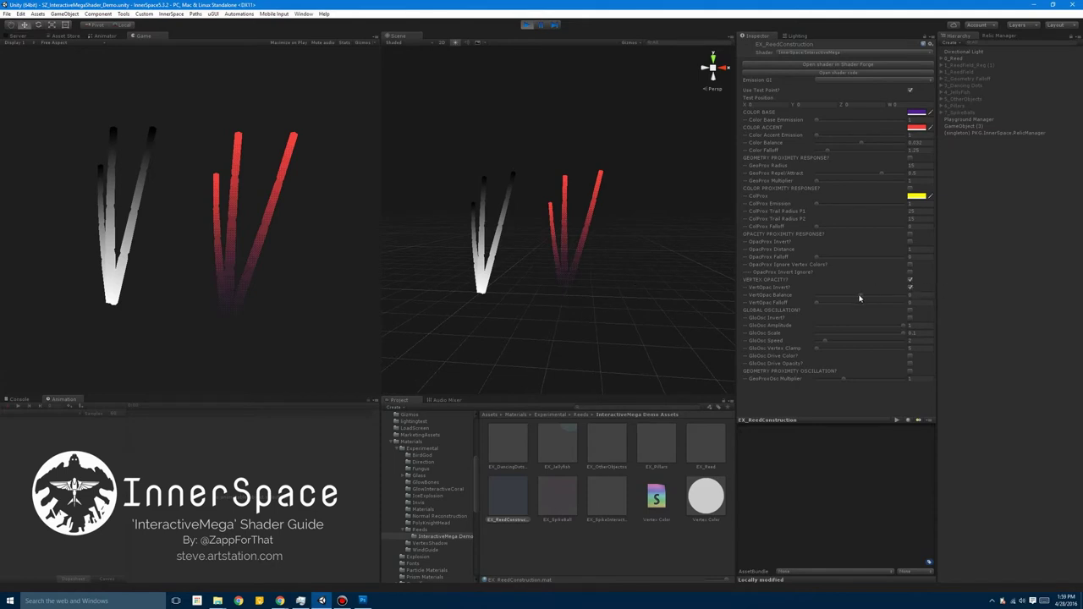
Adjust VertOpac Balance so the reed fades out partway up from its base
left_click_drag(864, 294, 865, 295)
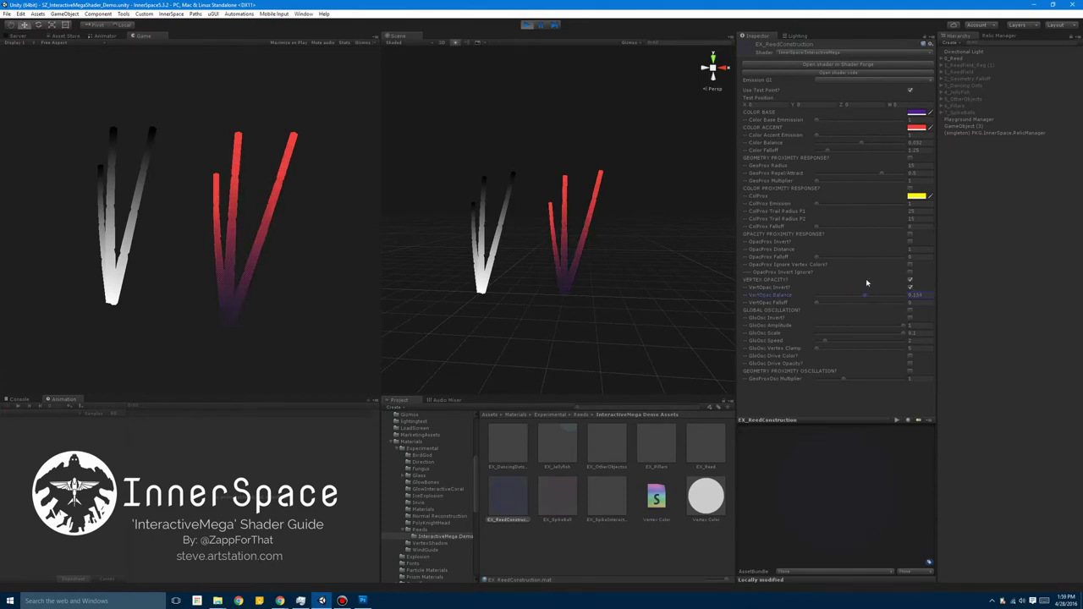
left_click_drag(864, 294, 844, 294)
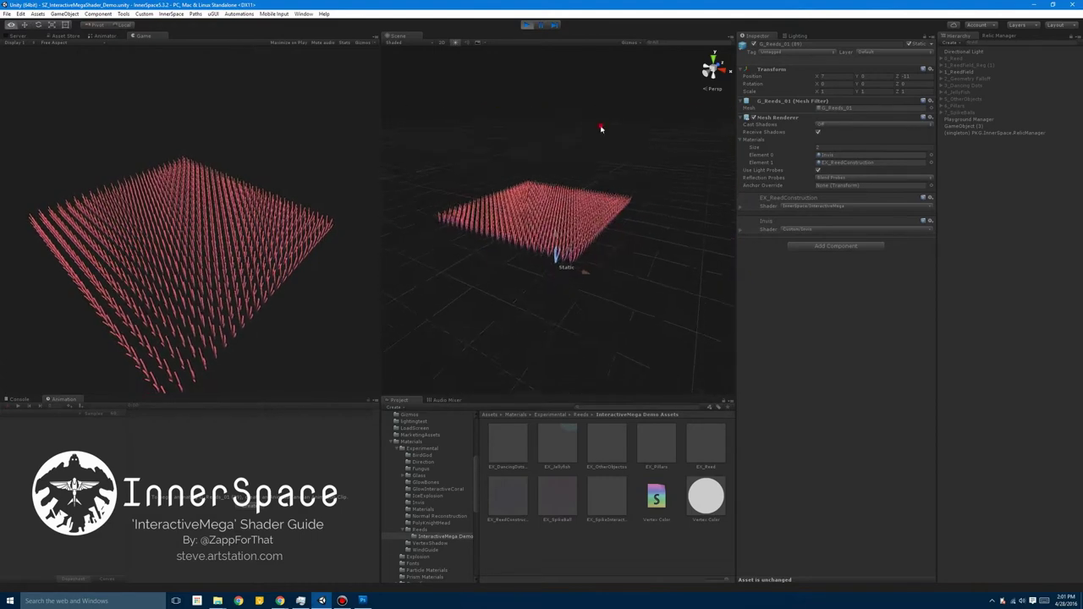
Open the EX_ReedConstruction material used by the G_Reeds_01 field
left_click(507, 496)
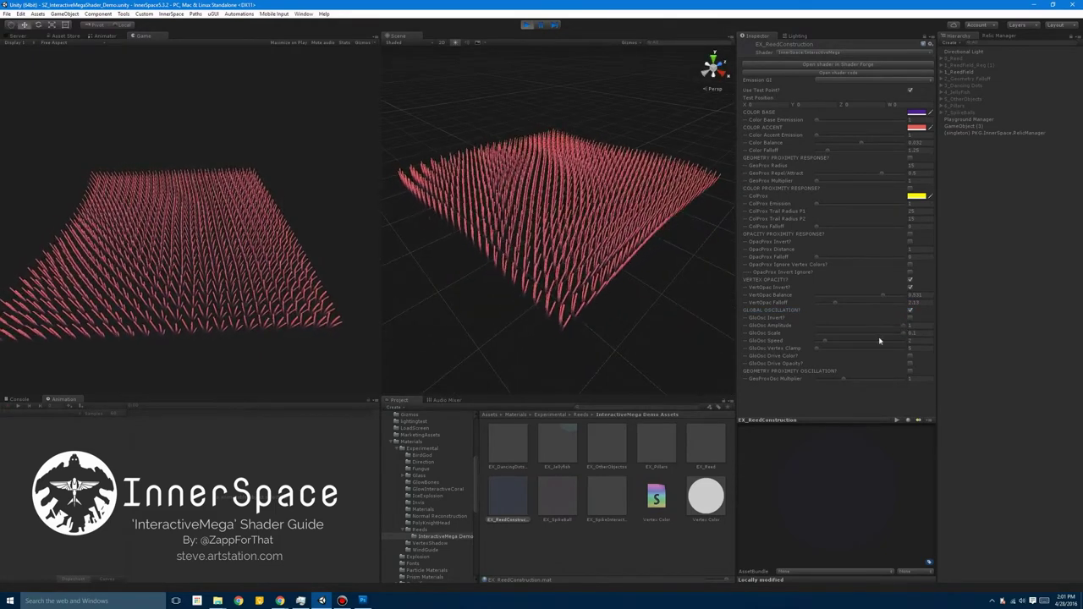
Raise GloOsc Speed and GloOsc Scale to shape the field's rolling sway waves
left_click_drag(821, 332, 902, 333)
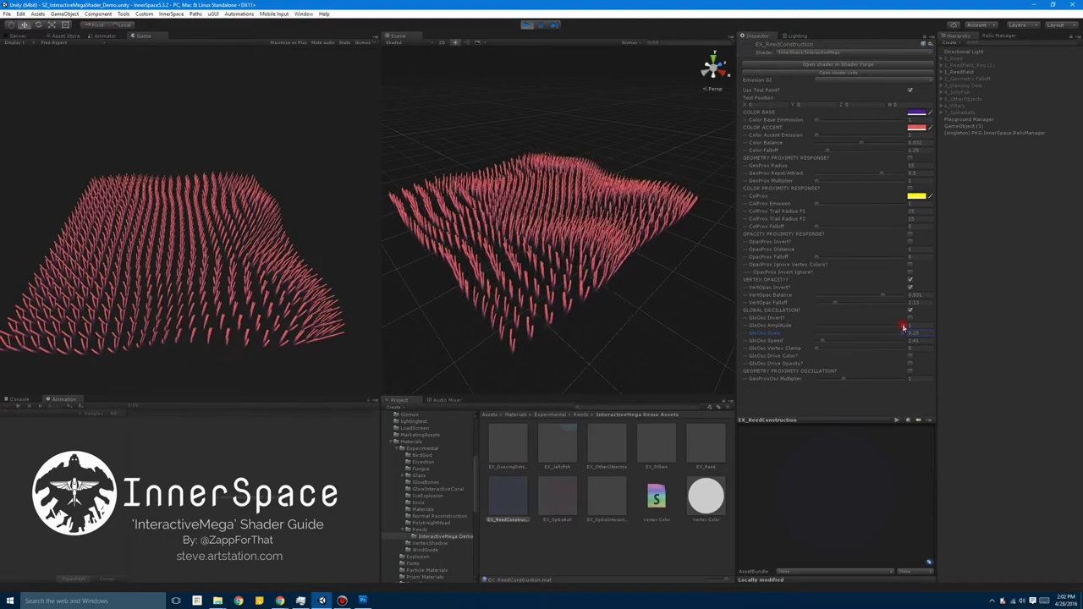
left_click_drag(897, 325, 918, 326)
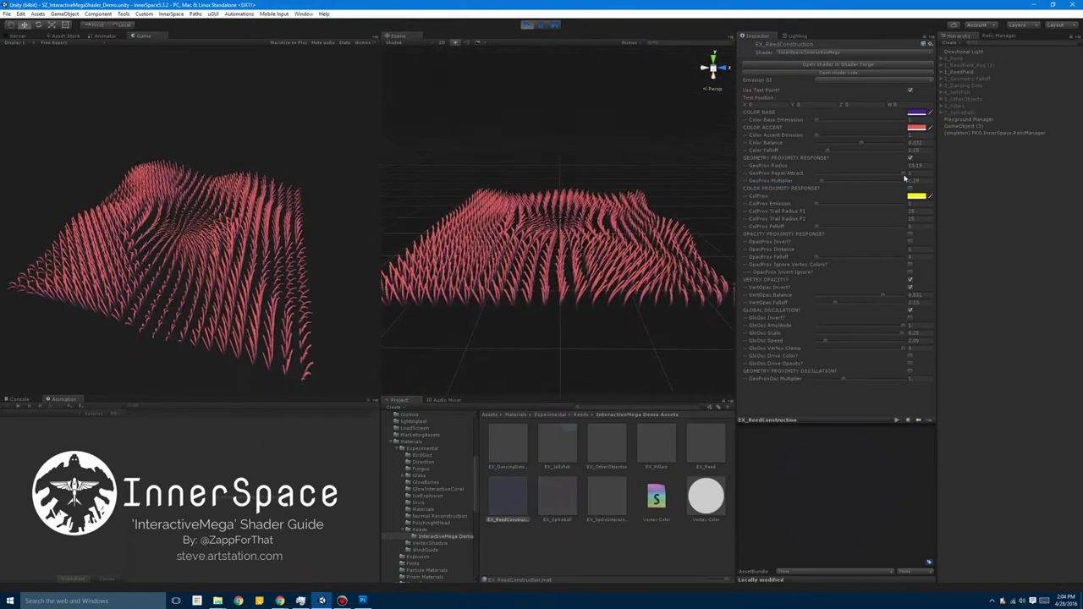
Increase a Geometry Proximity Response slider on EX_ReedConstruction
left_click_drag(906, 180, 919, 180)
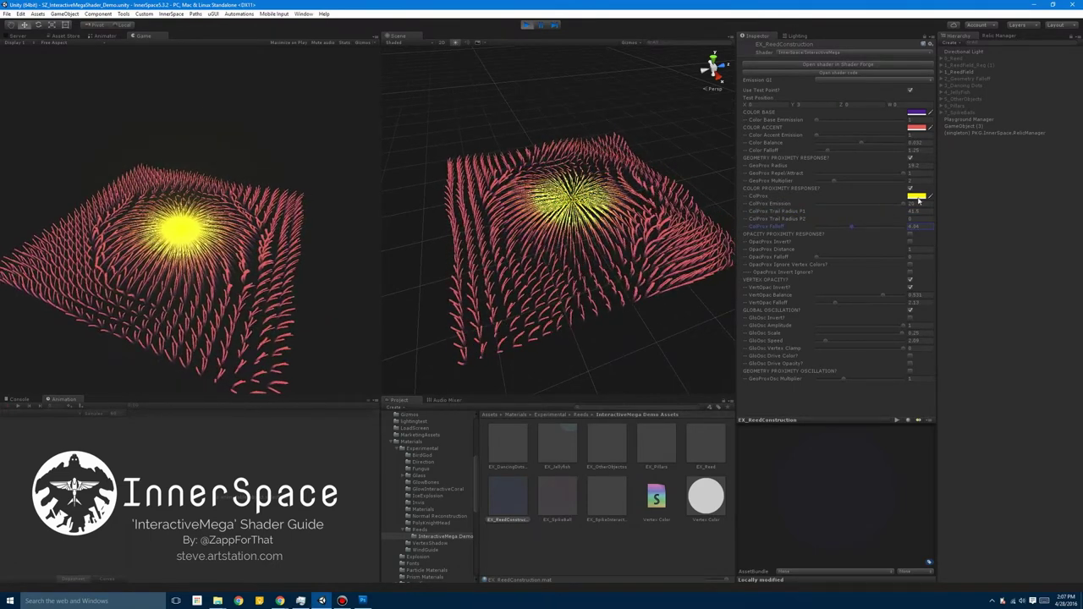
Enable Color Proximity Response on the reed material
left_click(924, 197)
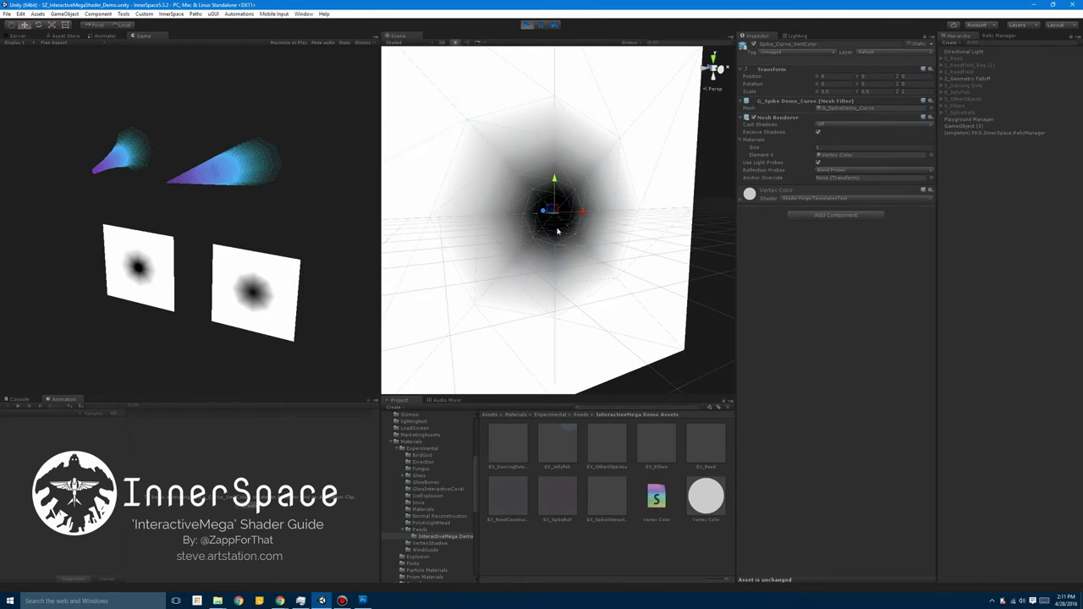
mouse_move(554, 196)
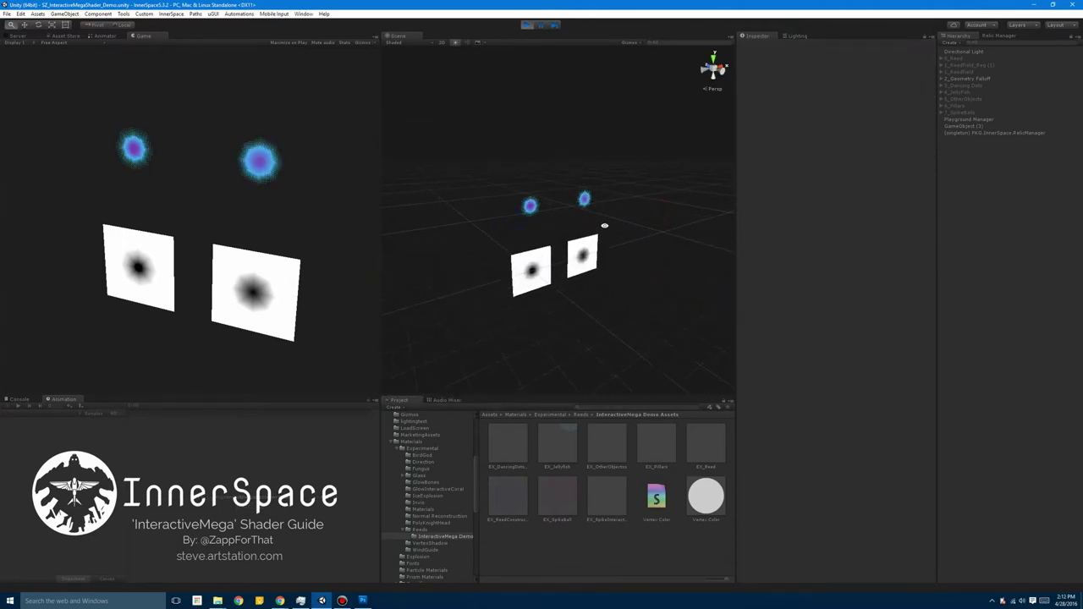
Select the EX_Jellyfish material to show its InteractiveMega properties
left_click(529, 203)
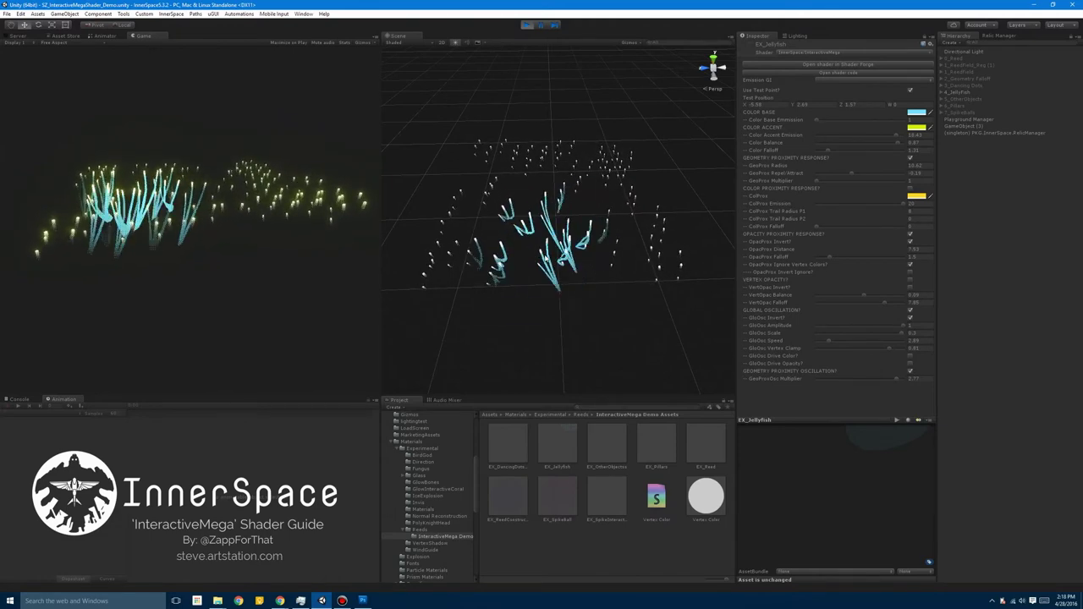
Inspect the EX_OtherObjects material used on the semi-transparent skulls
left_click(610, 442)
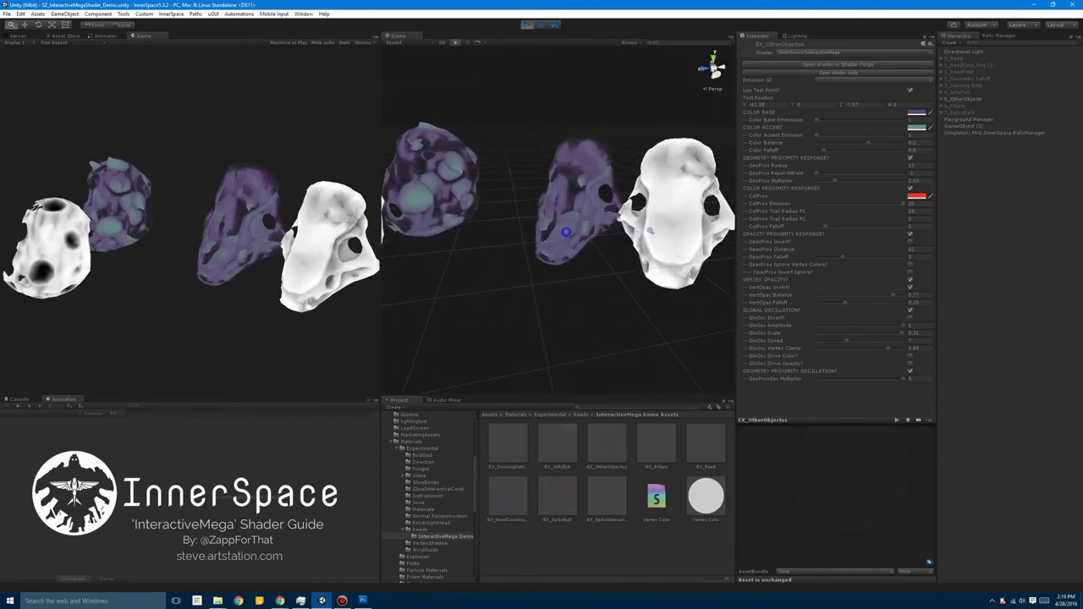
left_click_drag(567, 233, 587, 238)
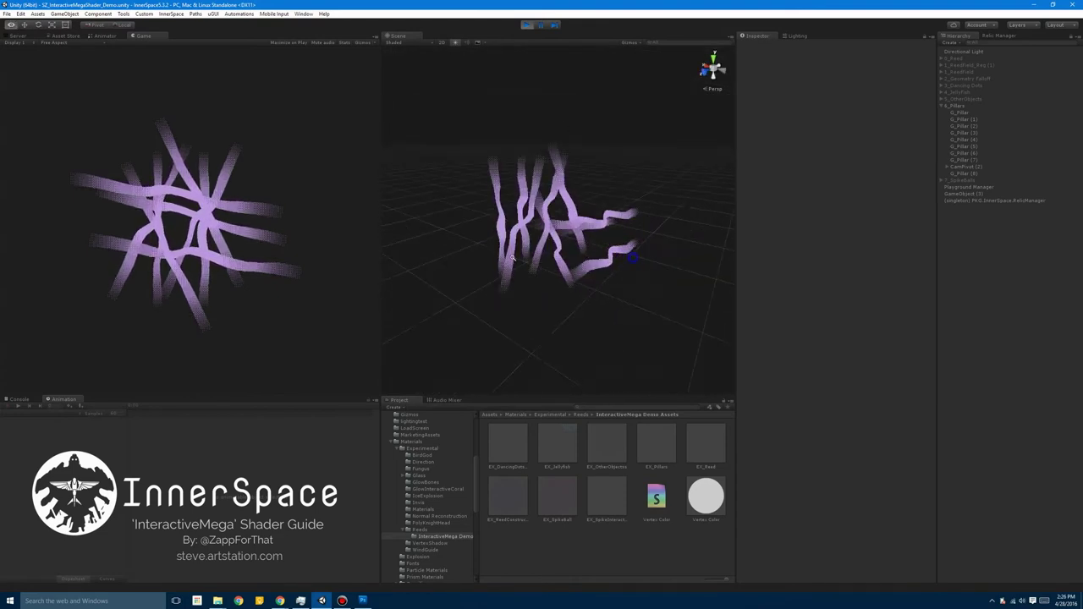
Expand 6_Pillars to list the oscillating pillar tube objects
left_click(656, 444)
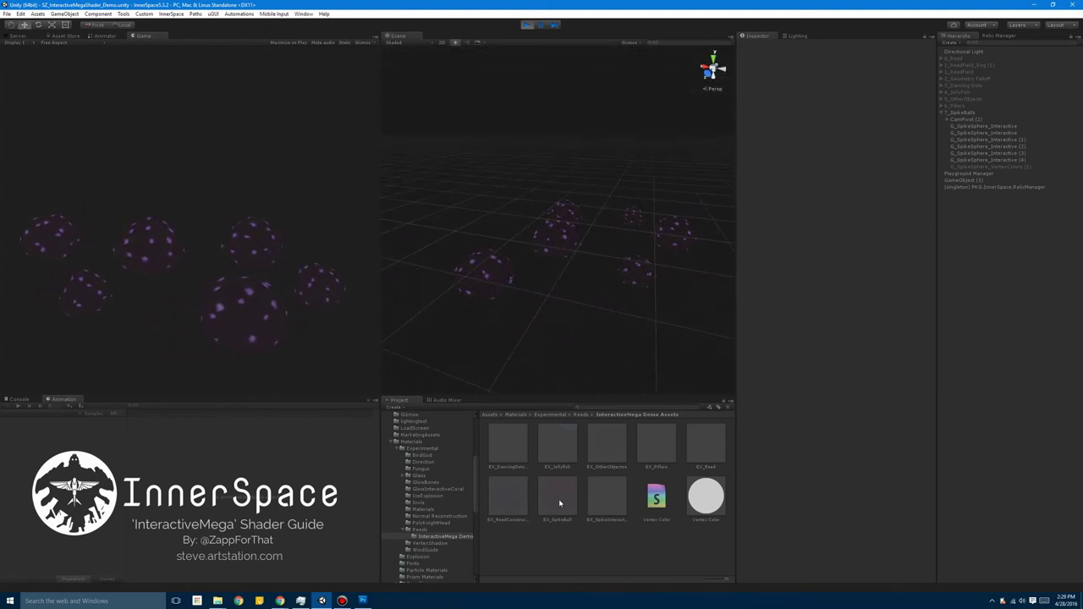
Select the EX_SpikeBall material to show its InteractiveMega settings
left_click(557, 499)
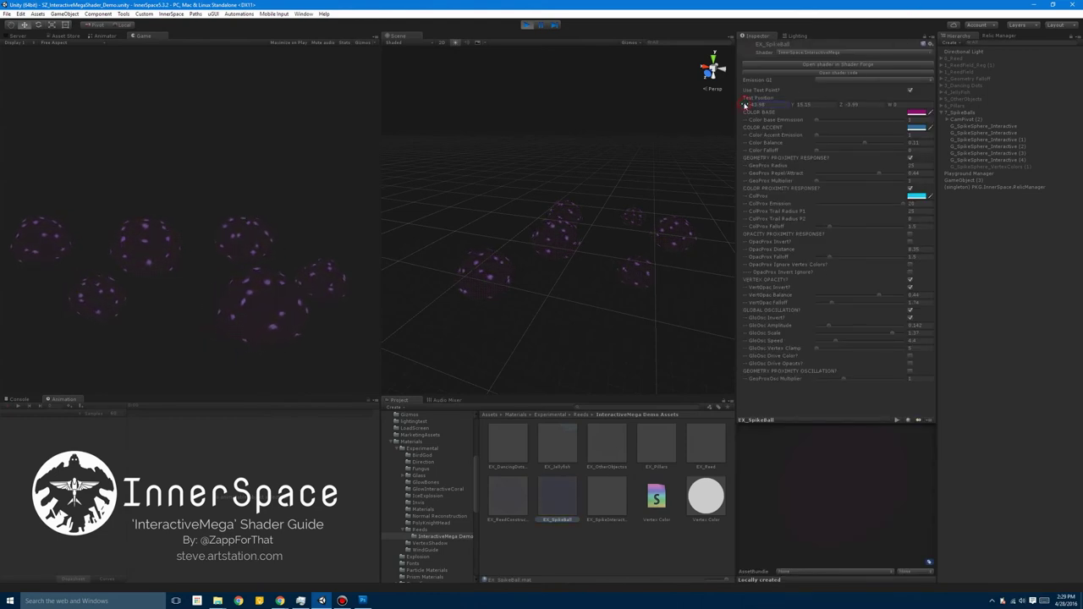